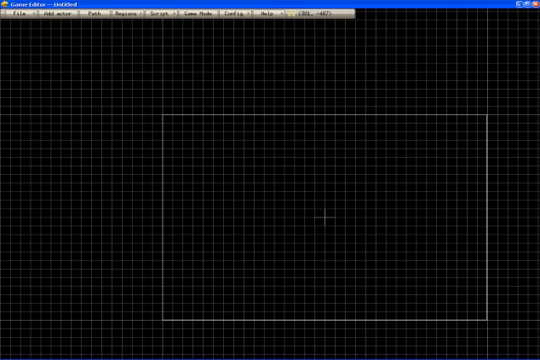
In Render Globals, set the animation's Last Frame to 72.
{"action": "left_click", "coordinate": [260, 16]}
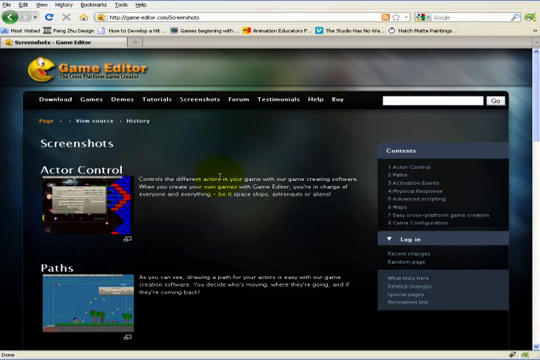
{"action": "scroll", "scroll_direction": "down", "scroll_amount": 3}
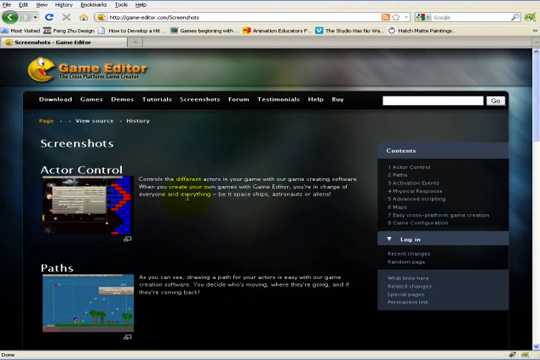
{"action": "scroll", "scroll_direction": "down", "scroll_amount": 3}
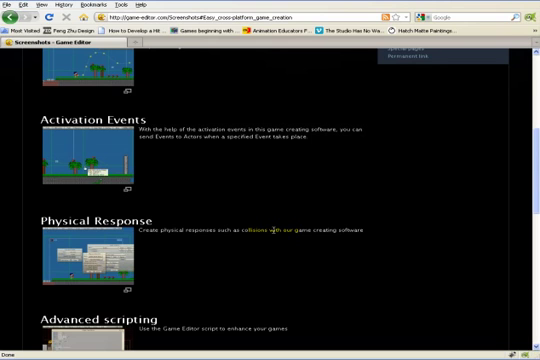
{"action": "scroll", "scroll_direction": "up", "scroll_amount": 3}
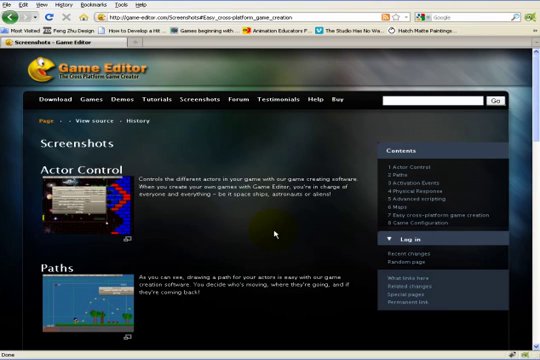
{"action": "mouse_move", "coordinate": [400, 140]}
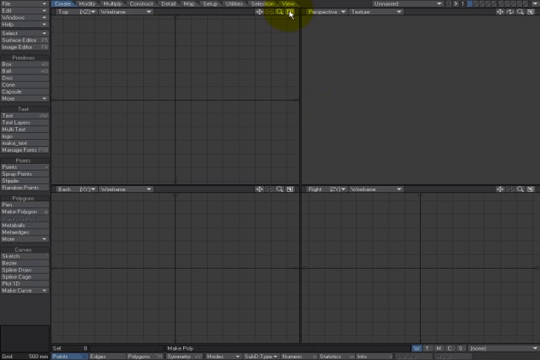
{"action": "left_click", "coordinate": [14, 88]}
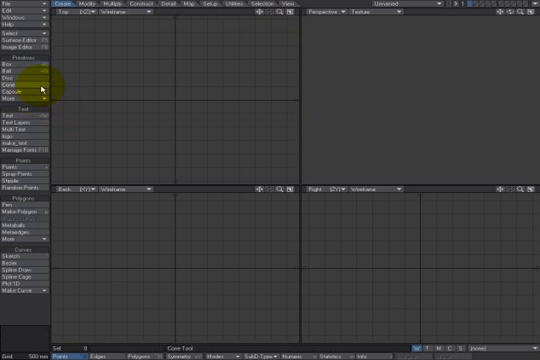
{"action": "left_click", "coordinate": [18, 90]}
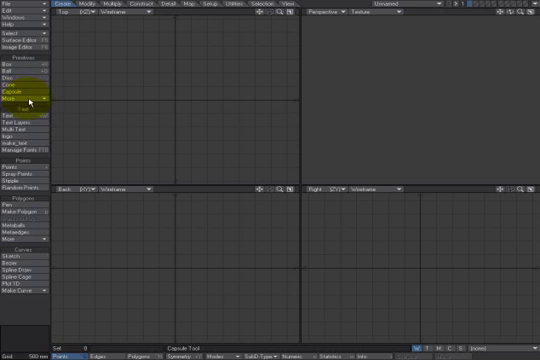
{"action": "left_click", "coordinate": [16, 100]}
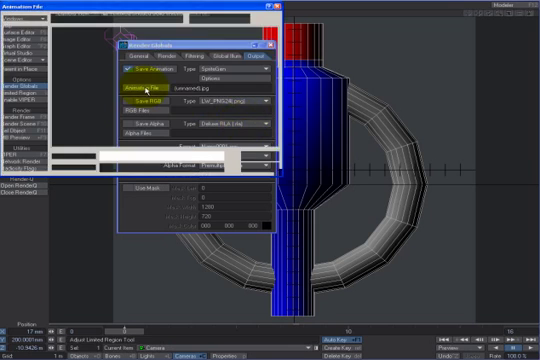
{"action": "left_click", "coordinate": [152, 92]}
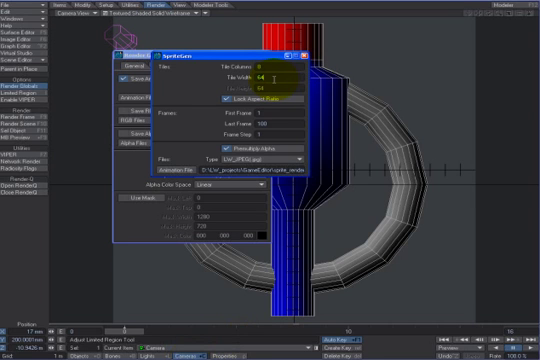
{"action": "type", "text": "72"}
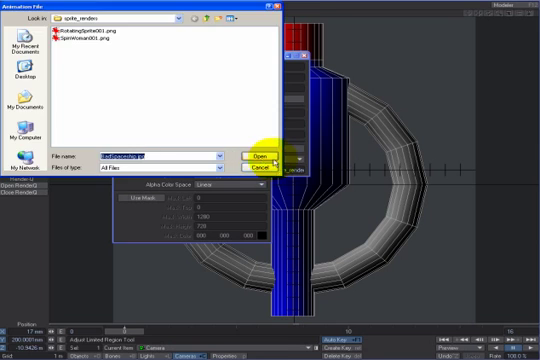
Save rendered RGB frames to the sprite renders folder and choose the image format.
{"action": "left_click", "coordinate": [252, 156]}
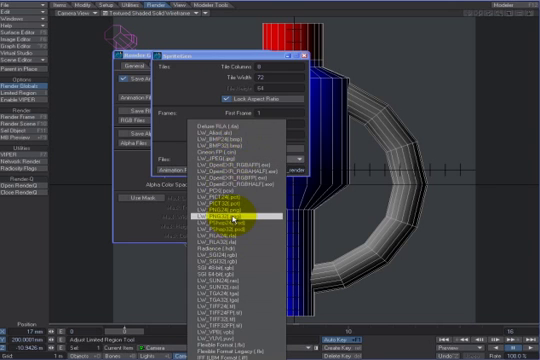
{"action": "left_click", "coordinate": [218, 226]}
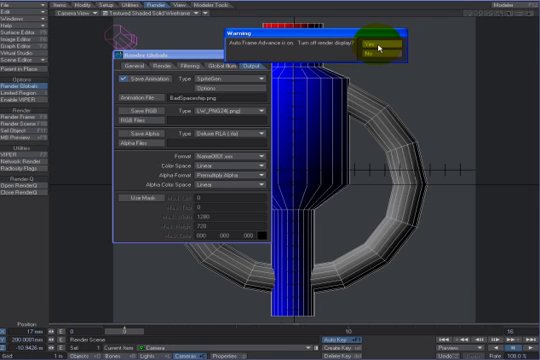
Dismiss the warning so the render output settings stay in place.
{"action": "left_click", "coordinate": [380, 44]}
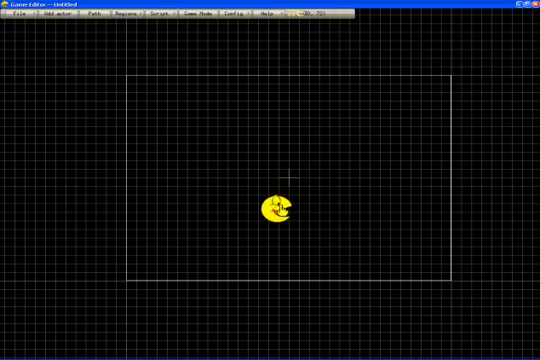
Drag the yellow actor slightly below the centre of the game area.
{"action": "left_click_drag", "start_coordinate": [278, 204], "coordinate": [304, 240]}
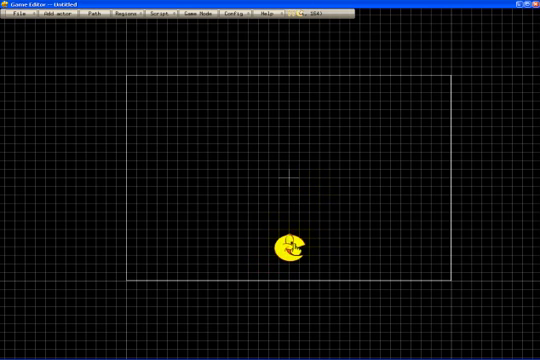
In Actor Control, add an animation using the rendered sprite PNG from the renders folder.
{"action": "right_click", "coordinate": [292, 246]}
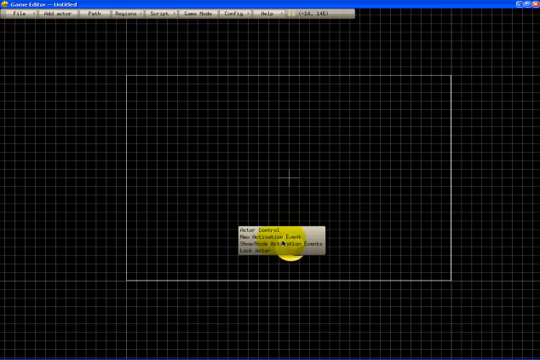
{"action": "left_click", "coordinate": [258, 224]}
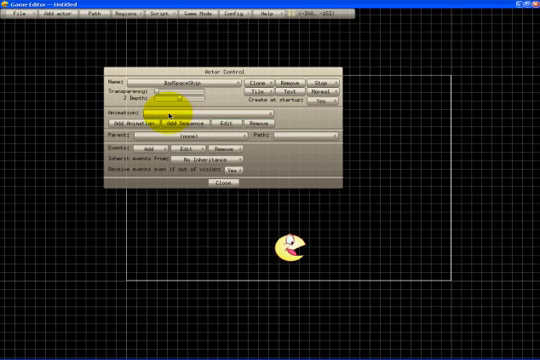
{"action": "left_click", "coordinate": [136, 124]}
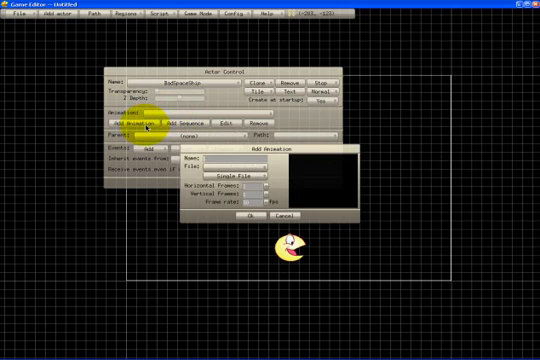
{"action": "left_click", "coordinate": [236, 174]}
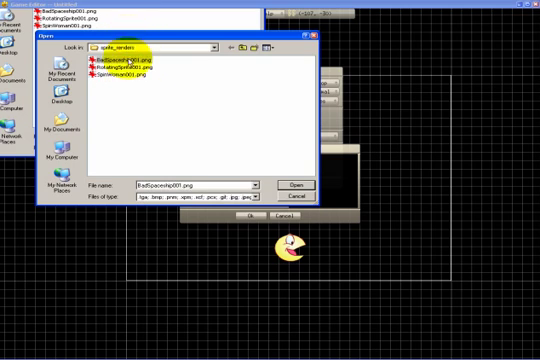
{"action": "left_click", "coordinate": [292, 184]}
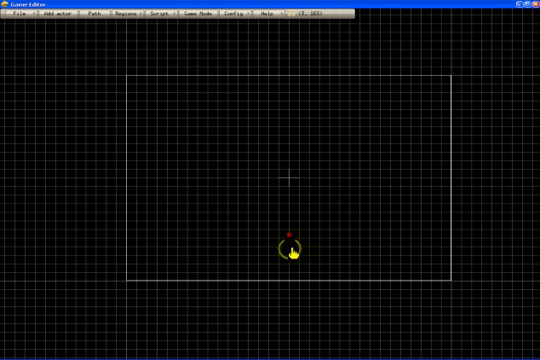
{"action": "mouse_move", "coordinate": [296, 252]}
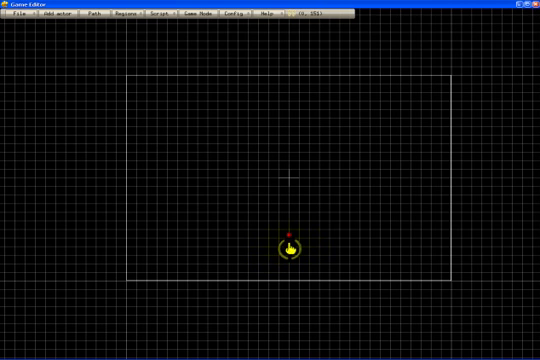
In Actor Control, add a Key Down event for the actor.
{"action": "right_click", "coordinate": [290, 244]}
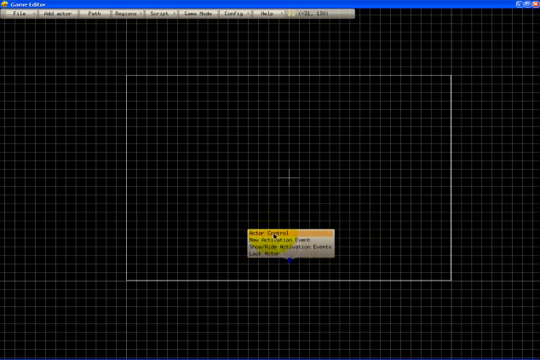
{"action": "left_click", "coordinate": [274, 224]}
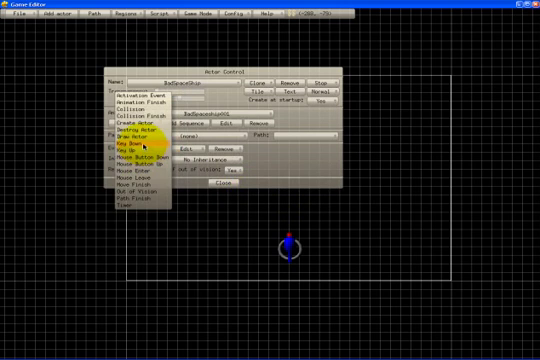
{"action": "left_click", "coordinate": [124, 144]}
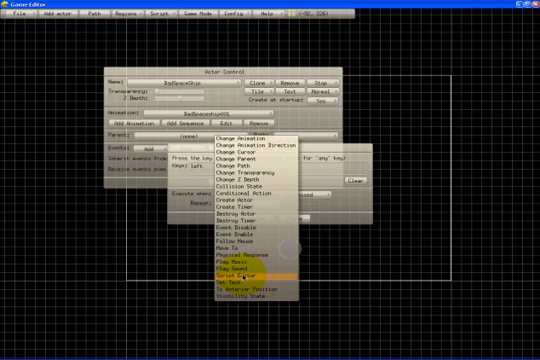
Choose Script Editor as the Key Down action, opening an empty script window.
{"action": "left_click", "coordinate": [232, 270]}
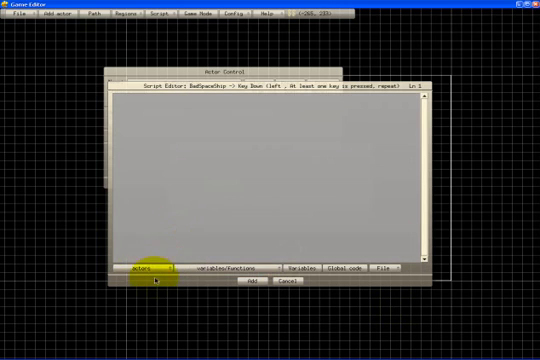
{"action": "left_click", "coordinate": [152, 268]}
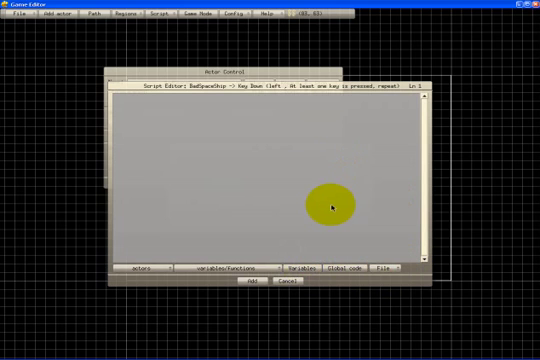
{"action": "left_click_drag", "start_coordinate": [324, 206], "coordinate": [212, 116]}
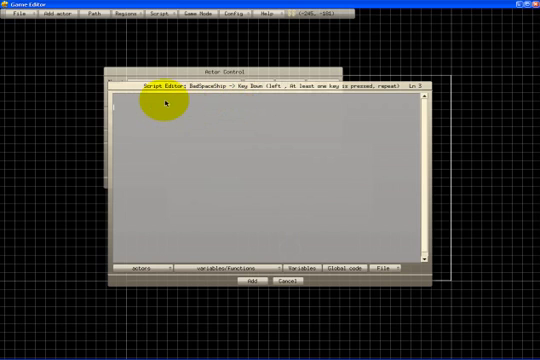
{"action": "mouse_move", "coordinate": [156, 98]}
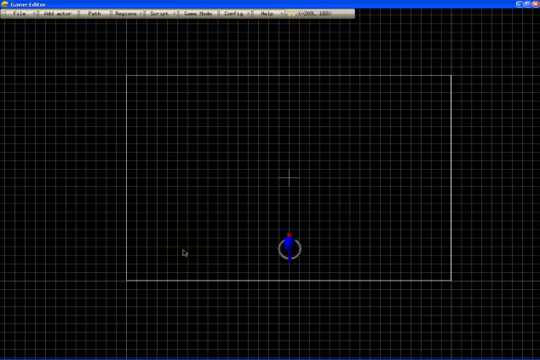
{"action": "mouse_move", "coordinate": [188, 252]}
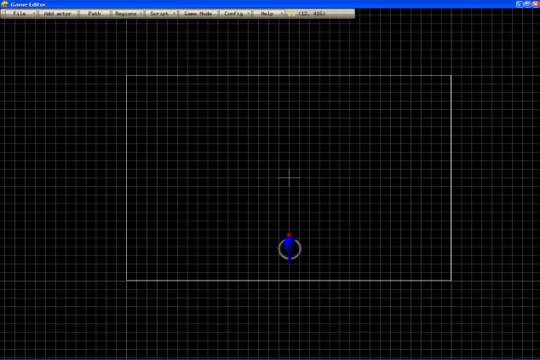